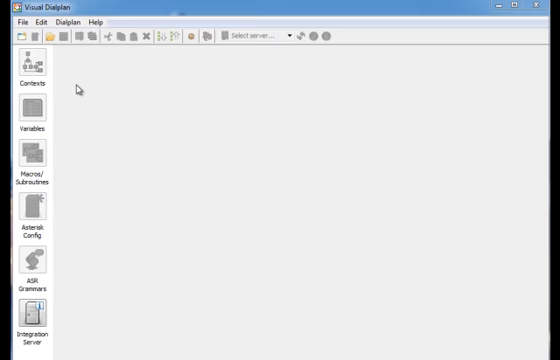
pyautogui.moveTo(48, 62)
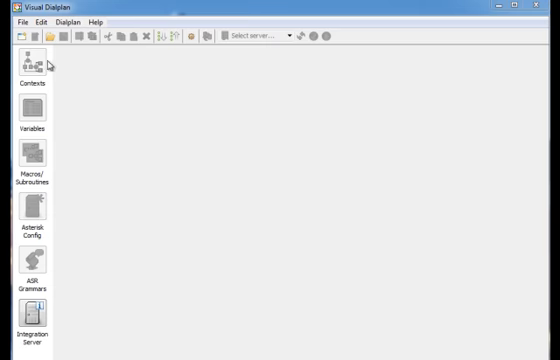
# - Bring up the Open dialog on the bundled samples folder
pyautogui.click(44, 36)
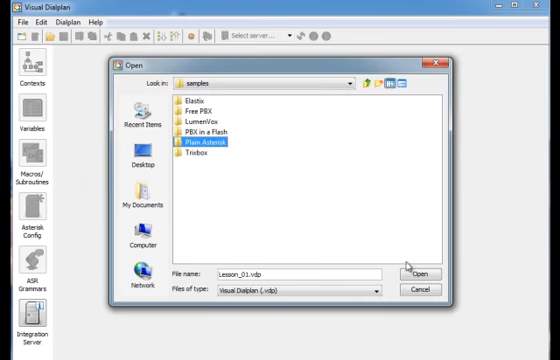
# - Load Lesson_01.vdp and open its incoming context
pyautogui.doubleClick(217, 148)
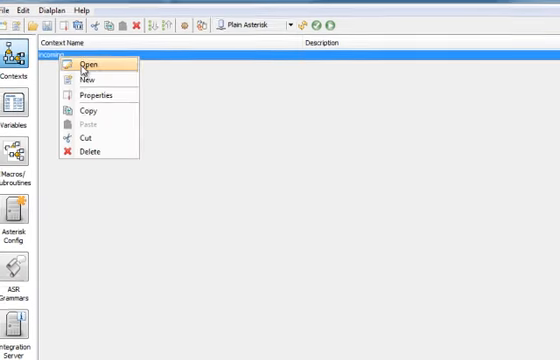
pyautogui.click(84, 64)
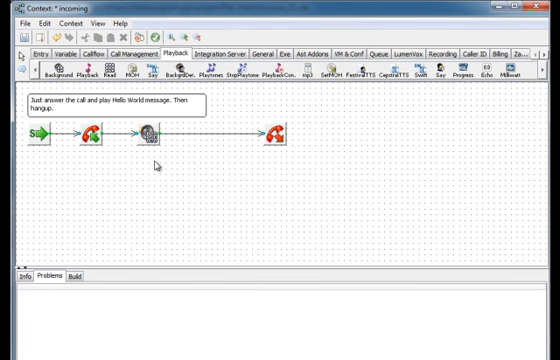
pyautogui.moveTo(158, 162)
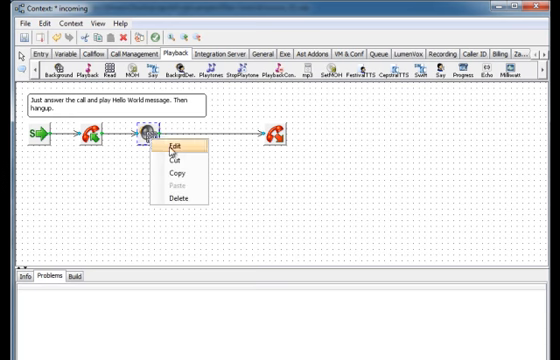
# - Set the WaitExten step after Background to wait 6 seconds and confirm
pyautogui.click(172, 144)
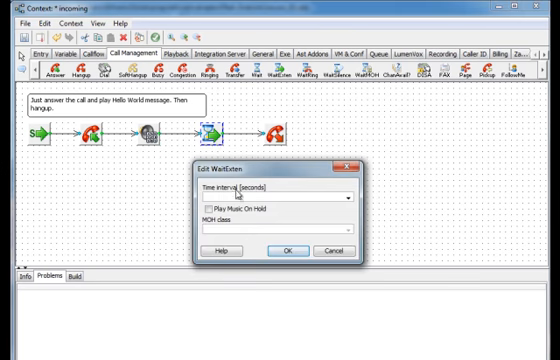
pyautogui.write('6')
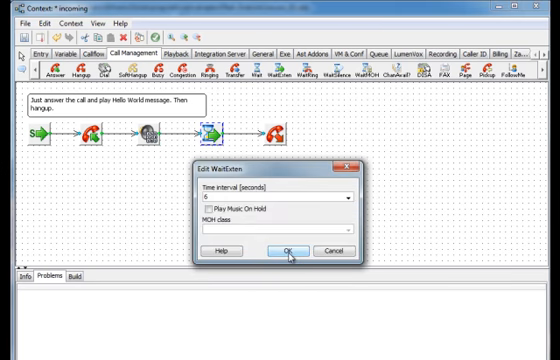
pyautogui.click(283, 248)
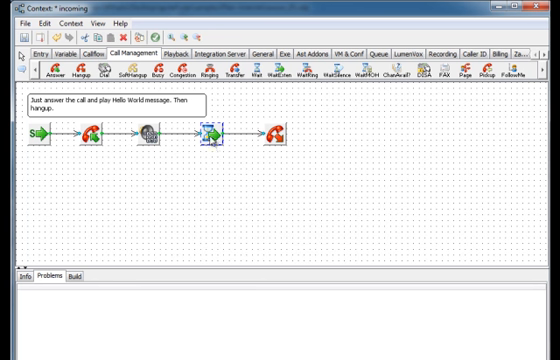
pyautogui.moveTo(176, 187)
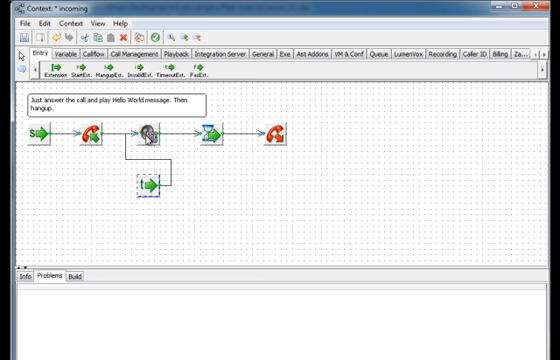
pyautogui.moveTo(135, 214)
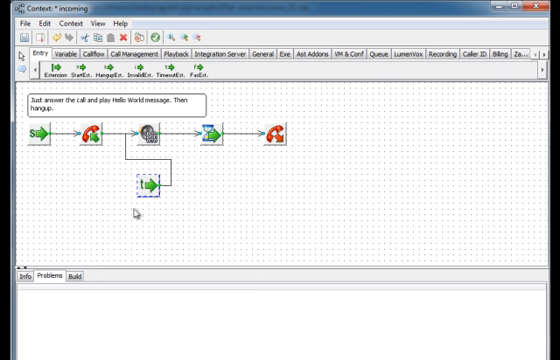
pyautogui.moveTo(148, 184)
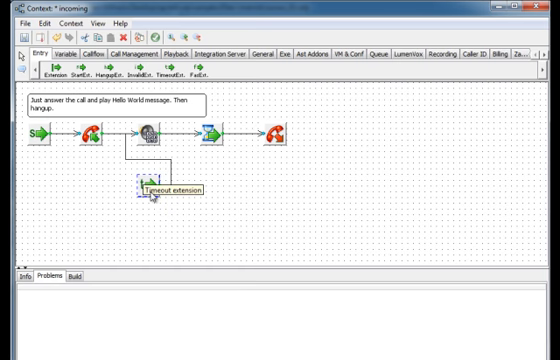
pyautogui.moveTo(152, 197)
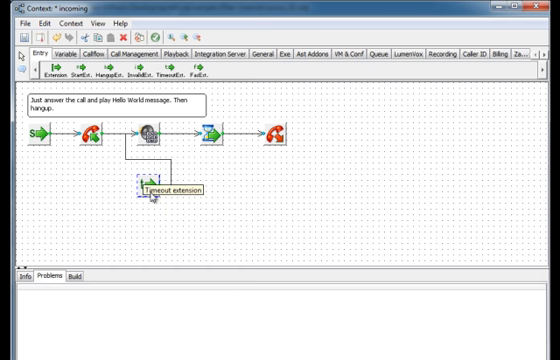